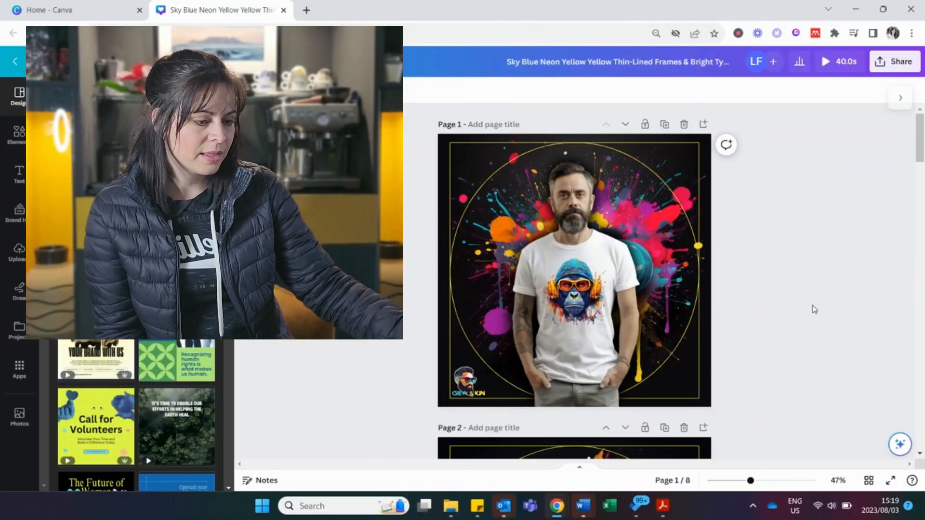
Step: Scroll down through pages 1–8 and show the Uploads library of images
scroll(down, 3)
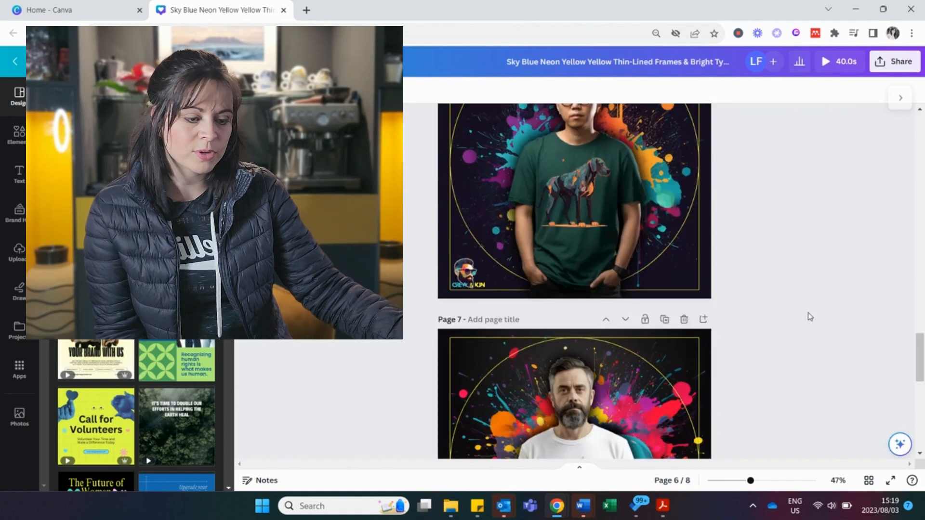
scroll(down, 3)
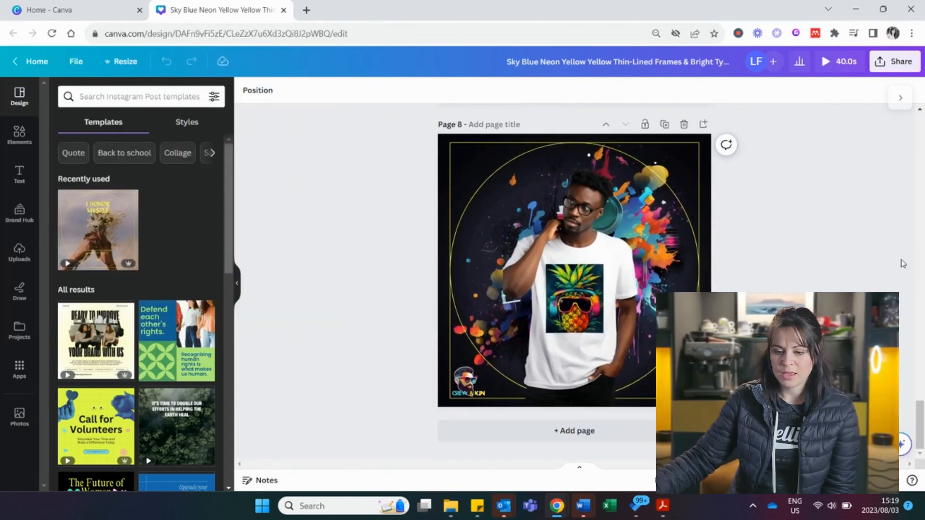
click(19, 252)
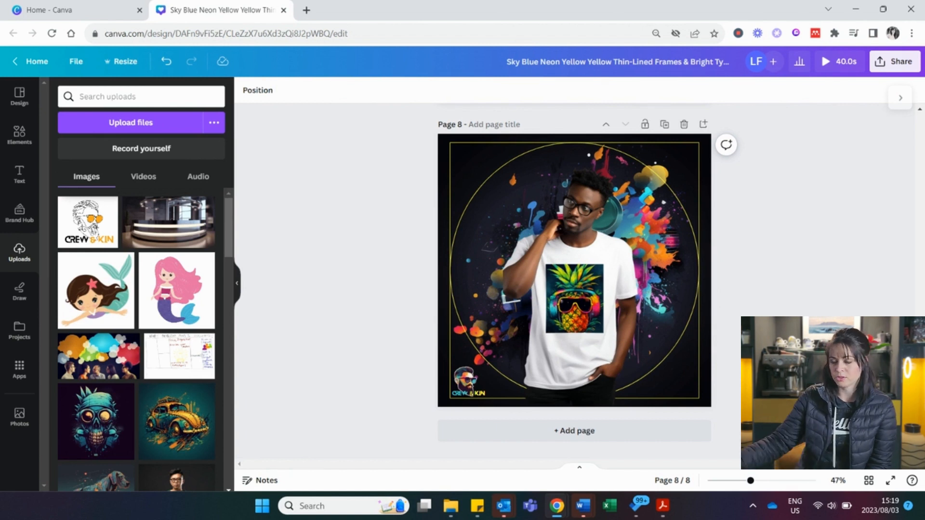
mouse_move(664, 125)
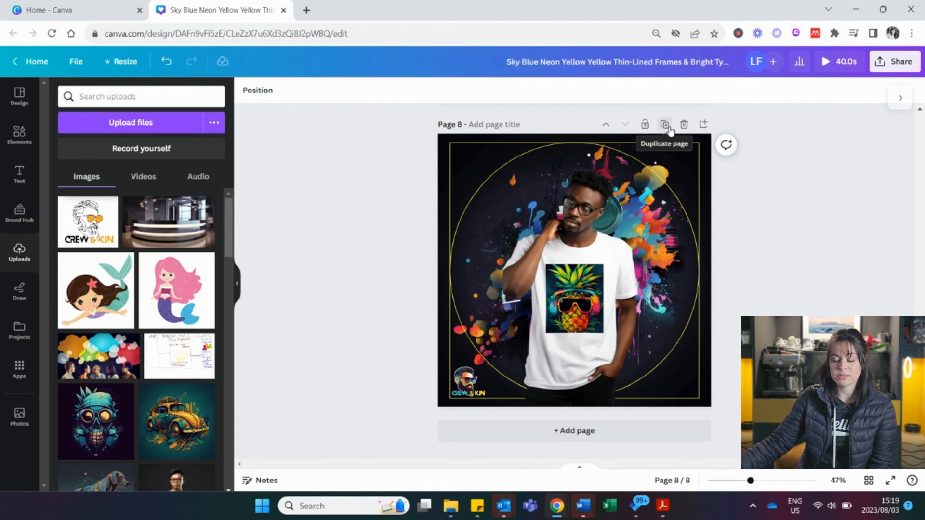
Step: Duplicate page 8 into page 9 and remove the model and pineapple graphic, keeping the splash background
click(664, 124)
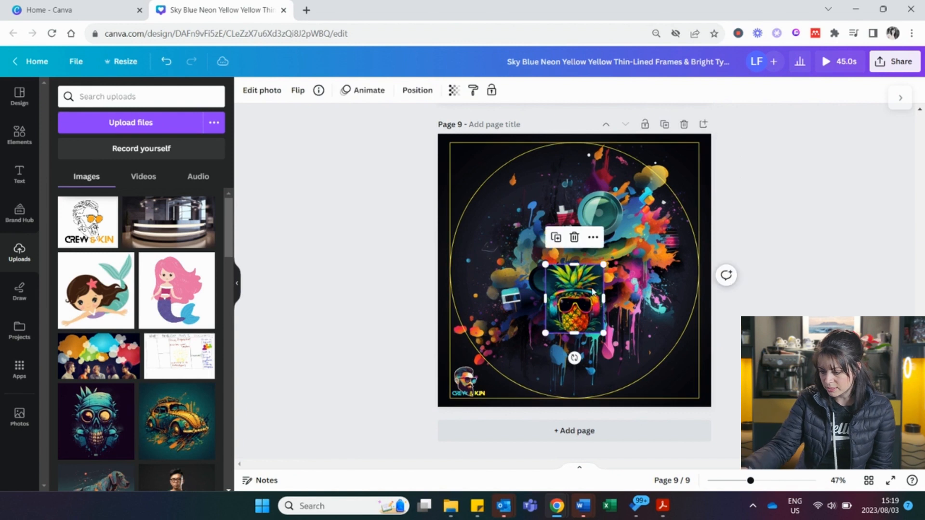
click(573, 237)
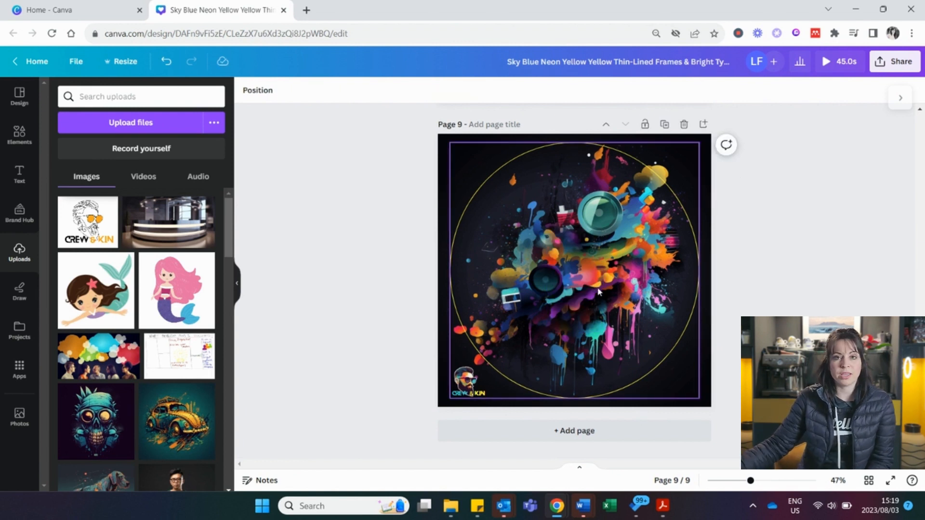
click(583, 266)
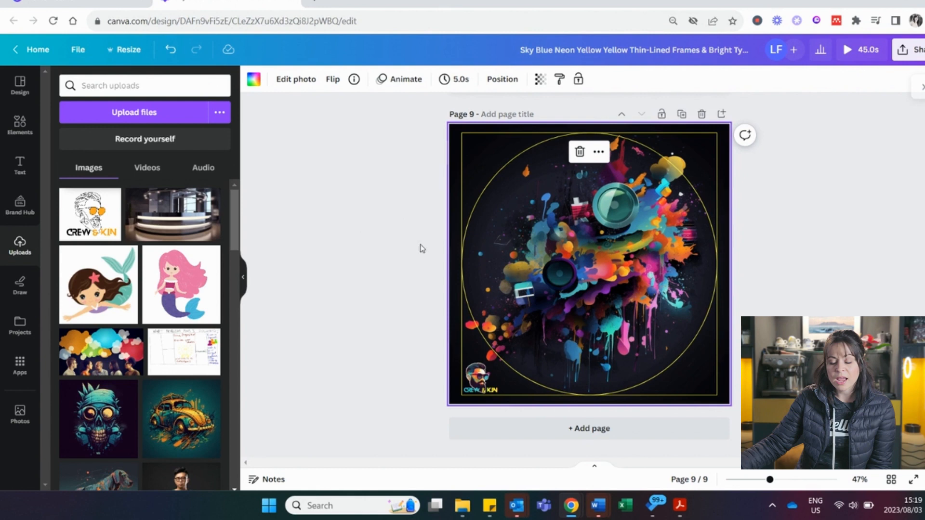
mouse_move(251, 322)
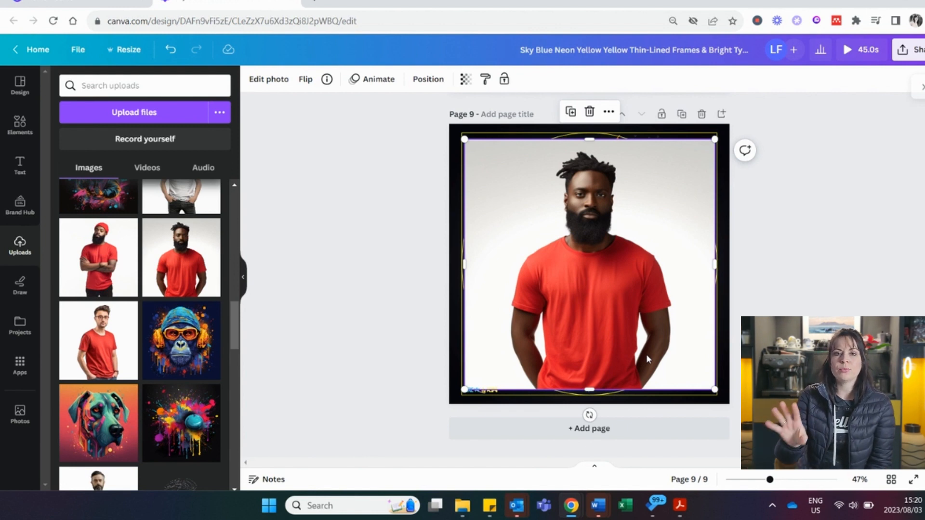
mouse_move(652, 249)
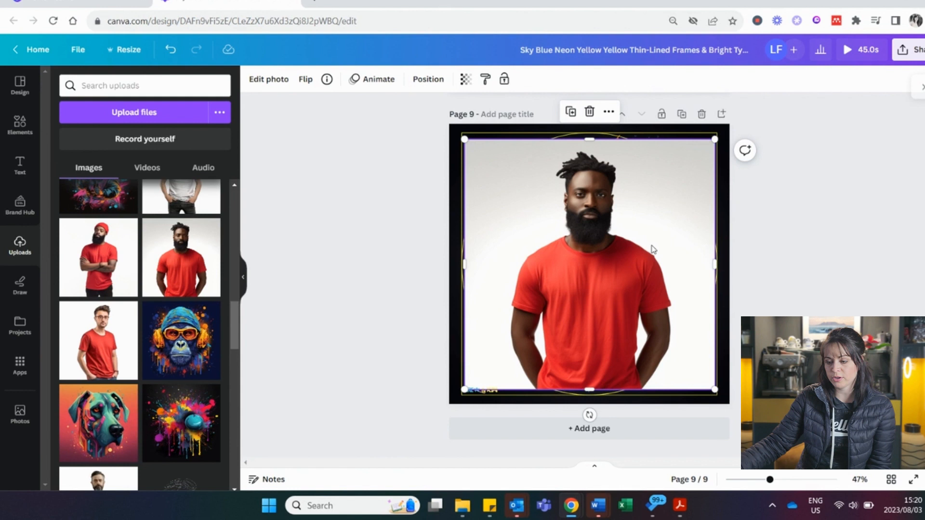
Step: Add the red T-shirt model photo from Uploads onto page 9 and size it over the page
click(267, 79)
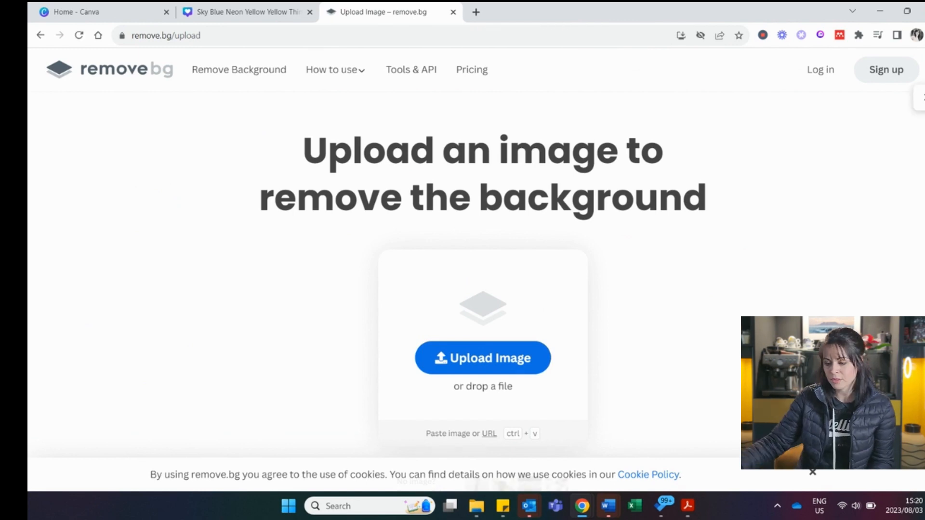
Step: Load remove.bg in a new tab, then return to Canva with the model photo's effects shown
click(482, 357)
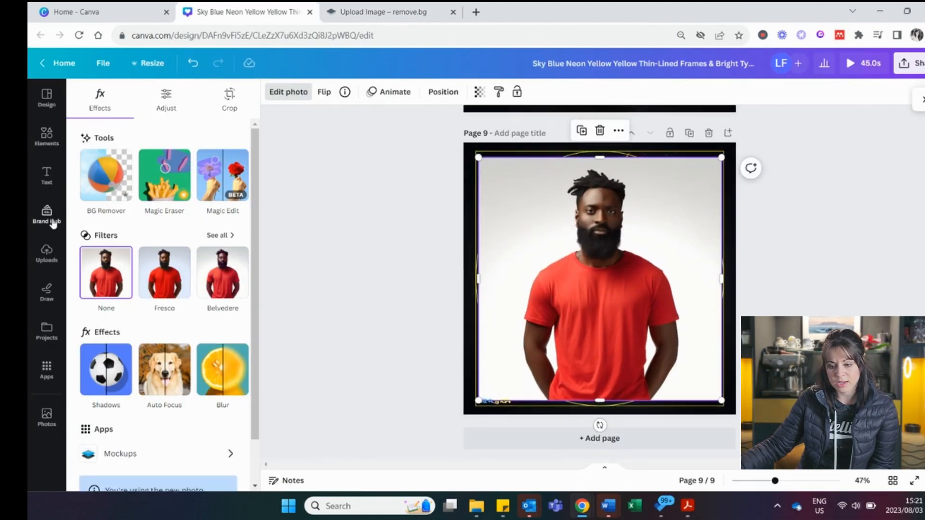
Step: Upload the red T-shirt model photo from the T-Shirts folder into Canva's uploads
click(46, 253)
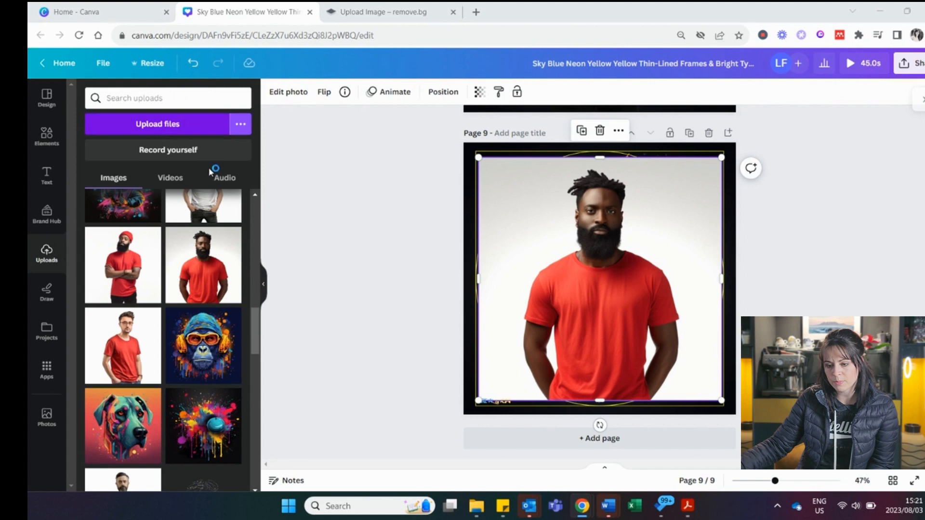
click(157, 124)
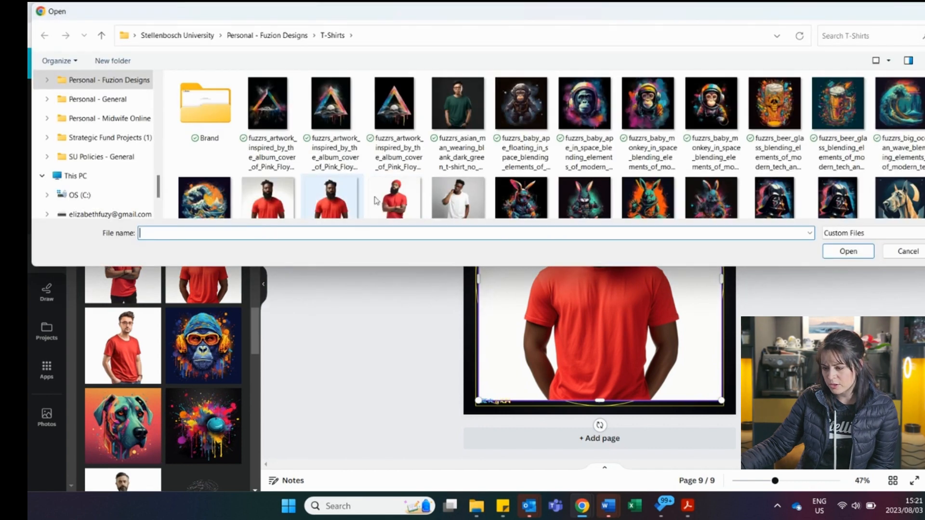
scroll(down, 3)
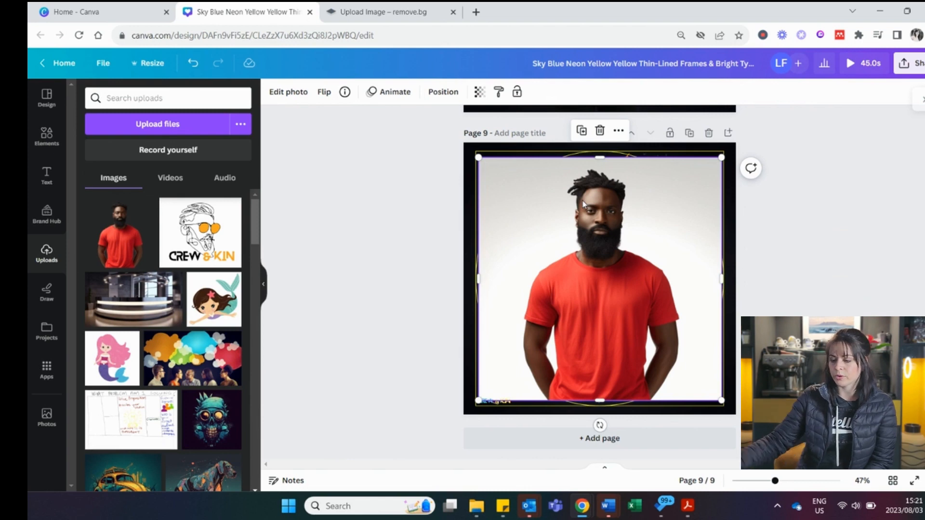
Step: Remove the white background behind the model with BG Remover and duplicate page 9
click(288, 91)
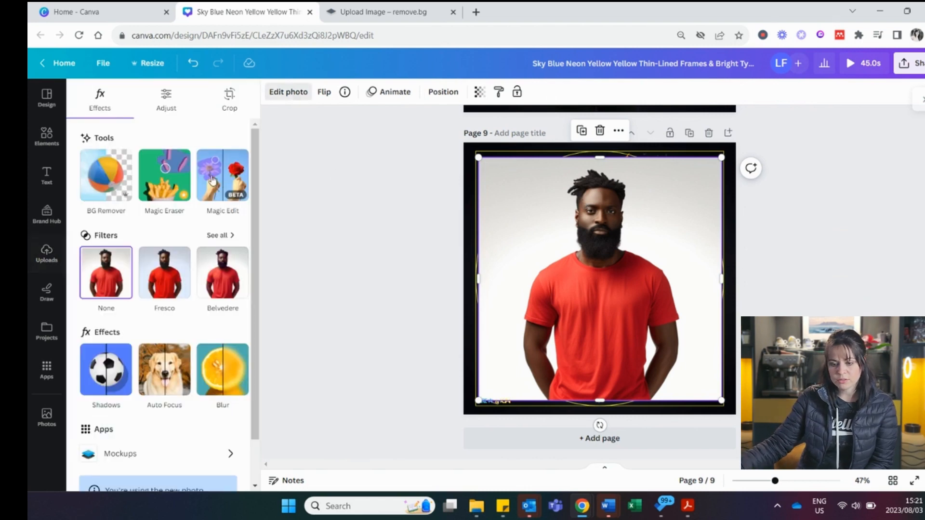
click(106, 175)
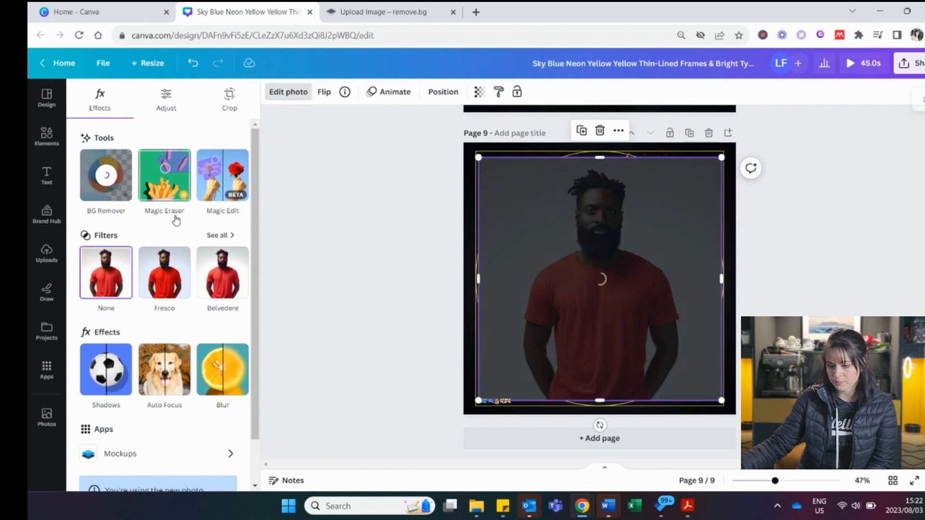
click(46, 253)
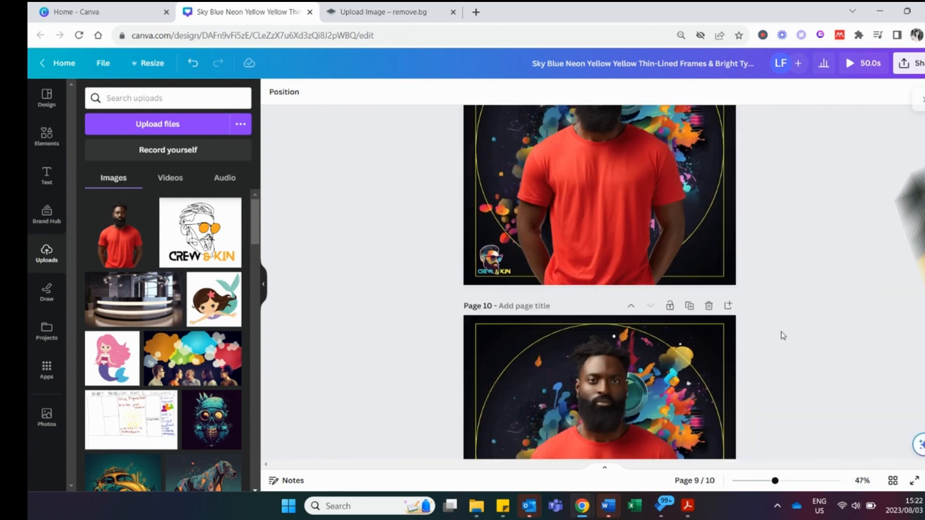
Step: Inspect the cut-out edges, then add pages and place the motorbike illustration on page 12
scroll(down, 3)
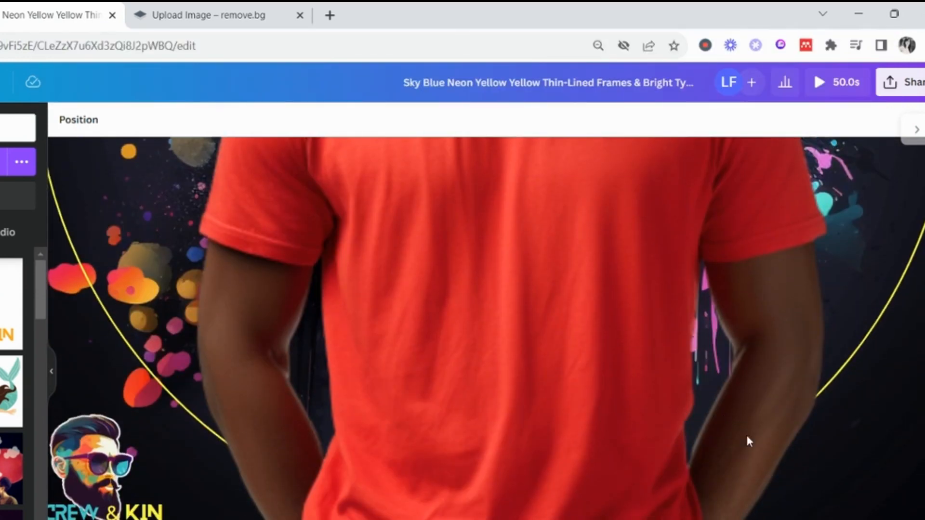
scroll(down, 3)
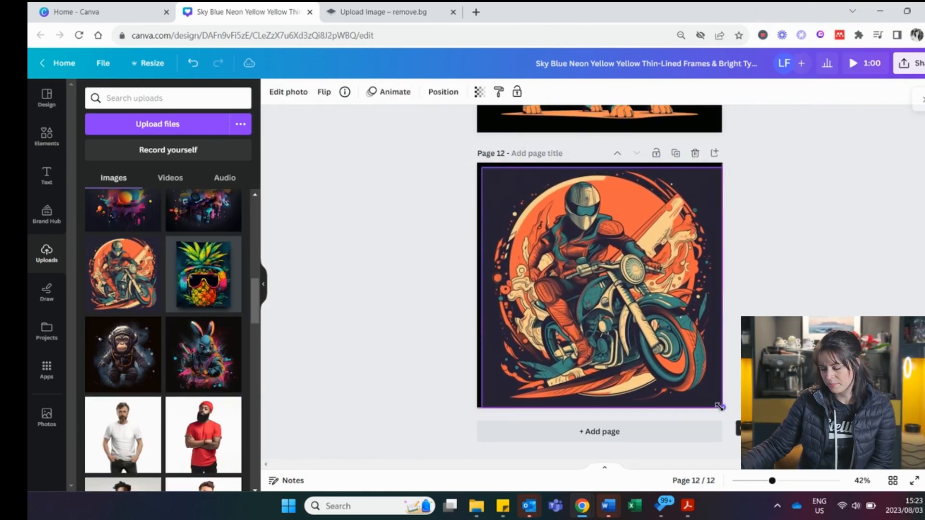
Step: Show the motorbike illustration's effects, then start a new image upload on remove.bg
click(598, 289)
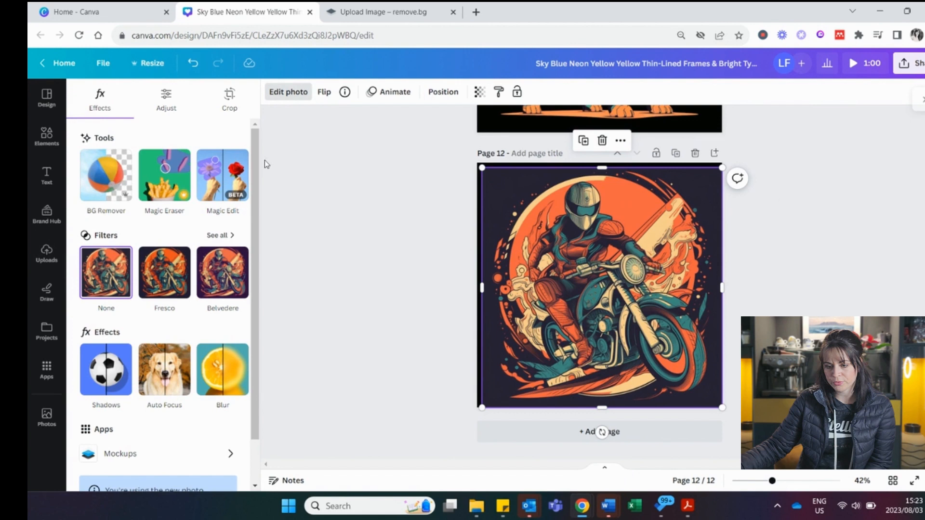
click(389, 12)
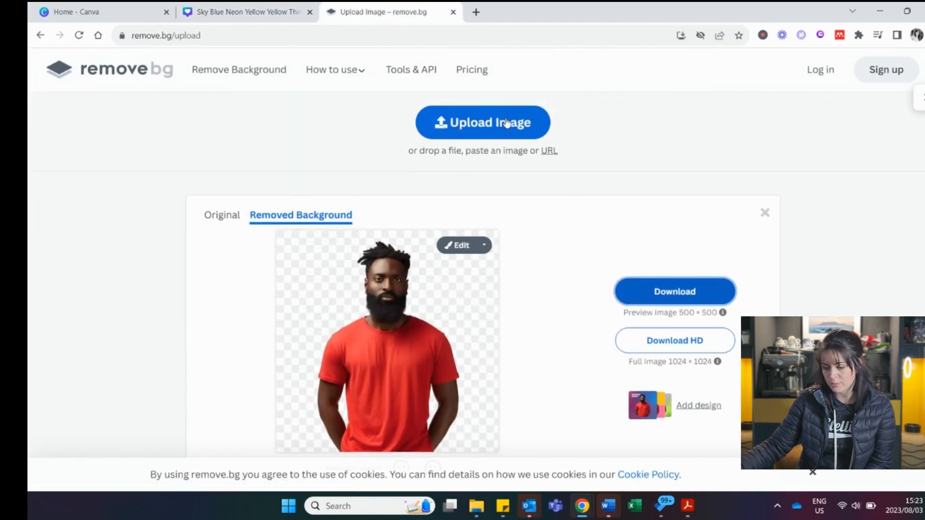
click(482, 123)
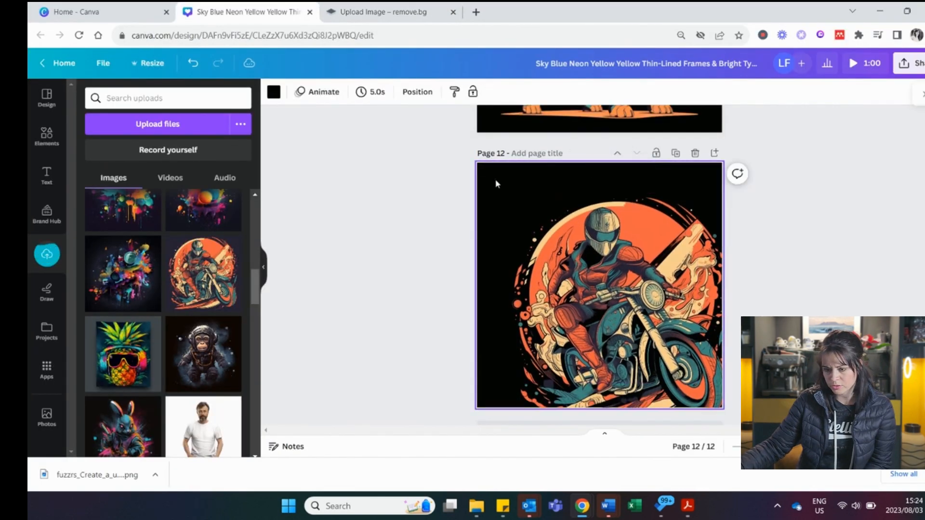
Step: Insert the motorbike illustration onto a new page 13 and resize it on the page
click(273, 92)
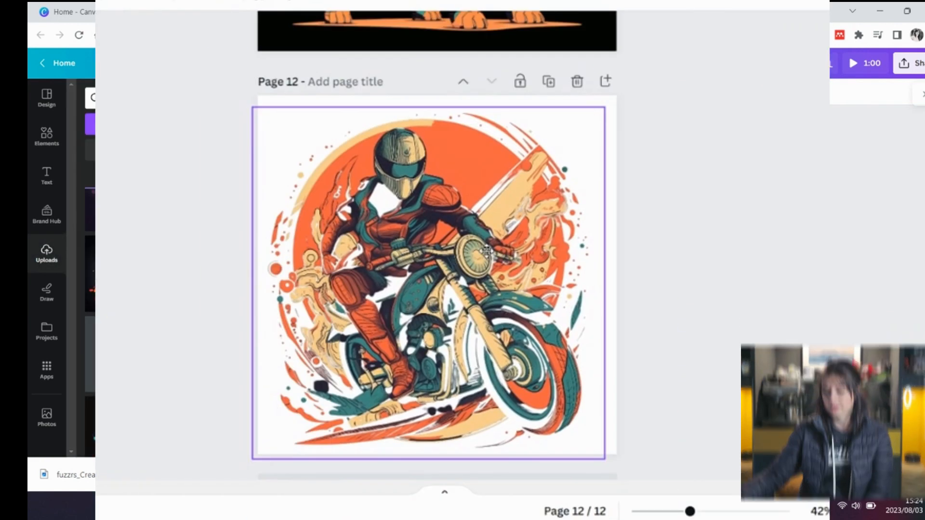
click(431, 277)
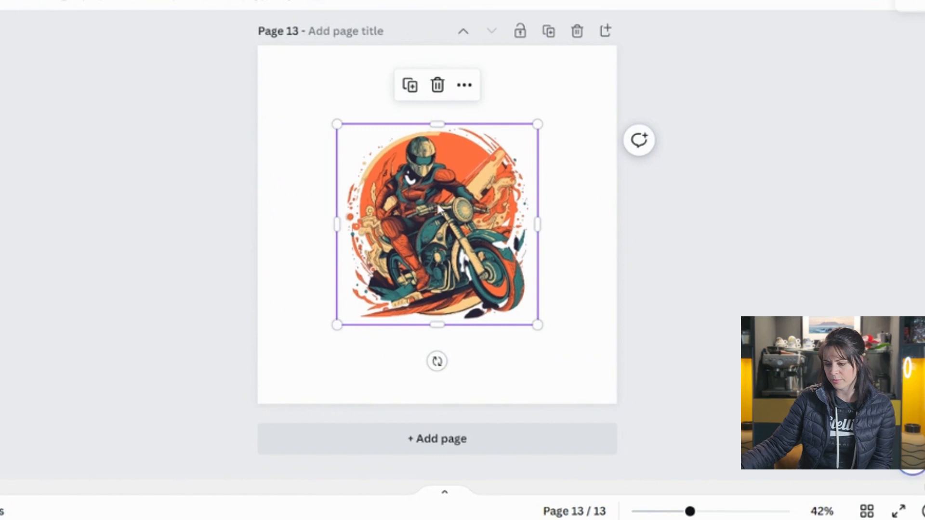
drag(537, 325, 577, 366)
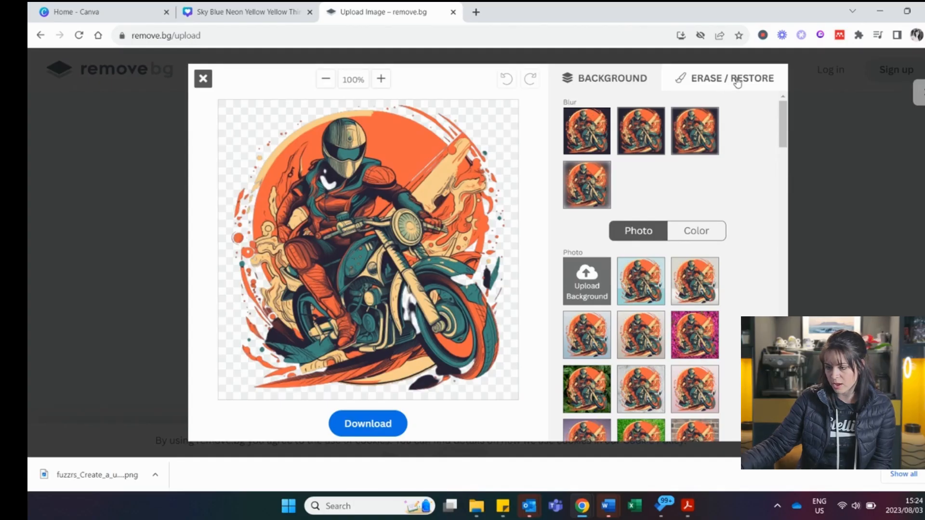
Step: Try the Erase/Restore brush on the rider, undo it, and download the cut-out PNG
click(731, 78)
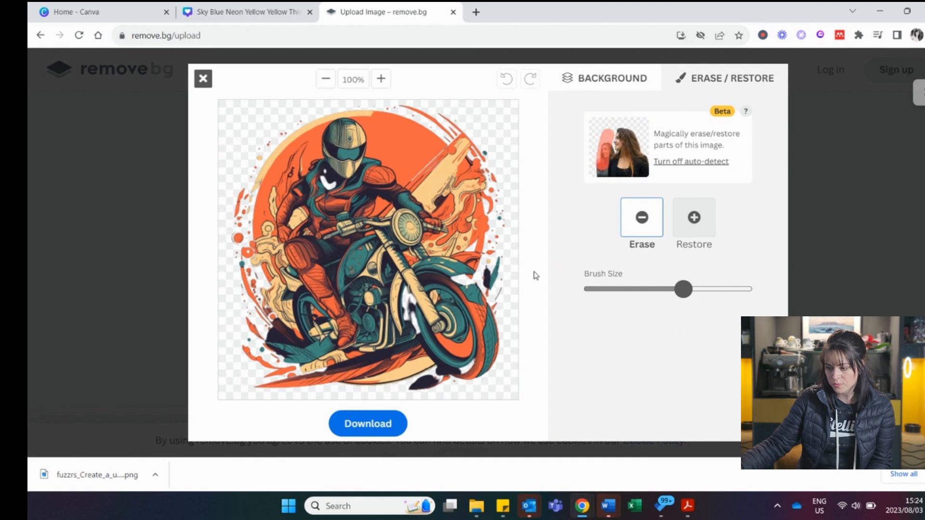
click(414, 271)
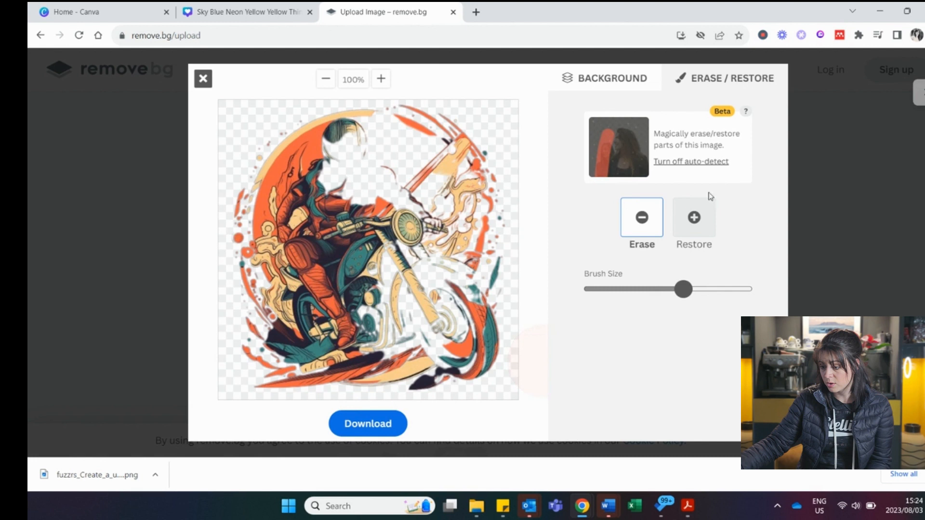
click(694, 217)
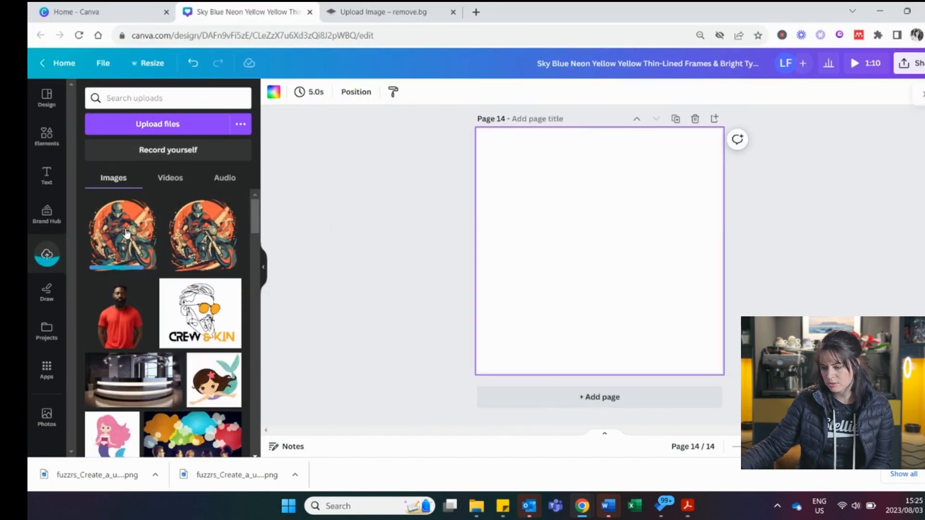
Step: Delete blank page 14 and run BG Remover on the page 12 motorbike illustration
click(122, 233)
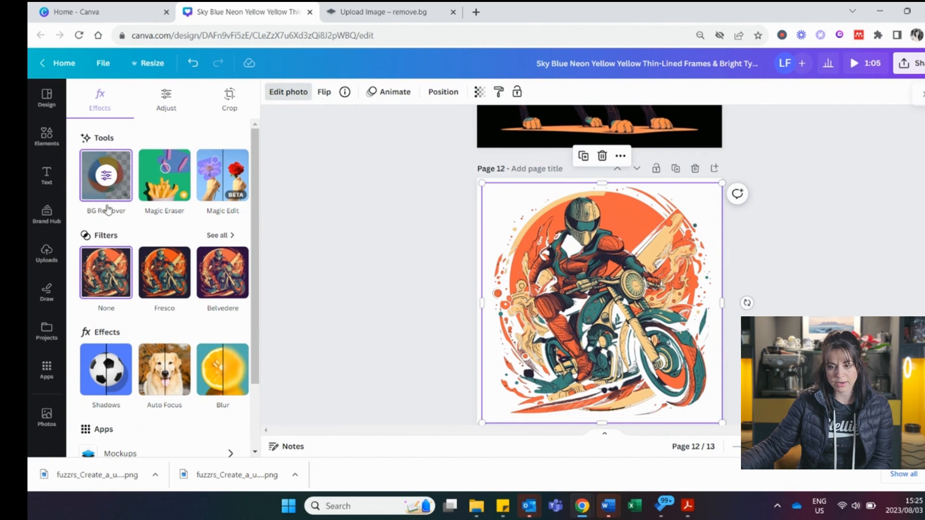
click(106, 174)
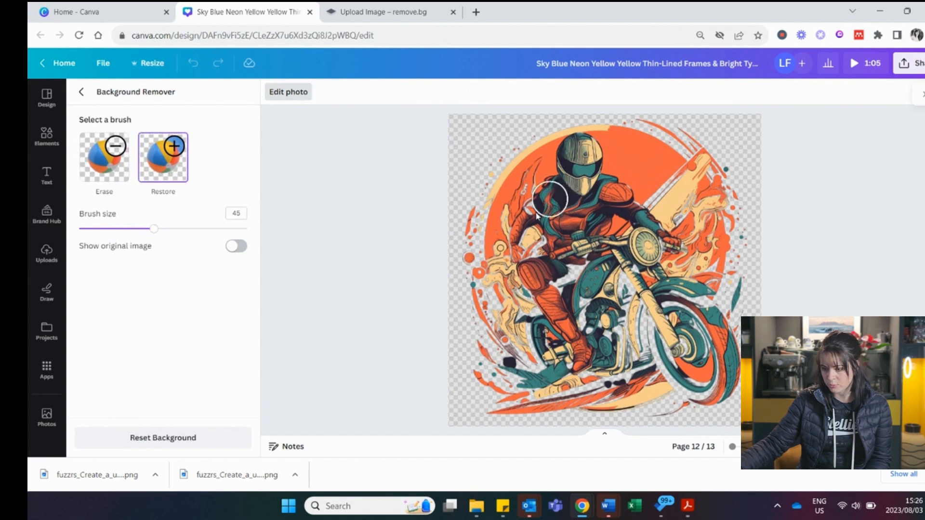
Step: Restore the rider's body and rear-wheel artwork, then shrink the Erase brush to size 13
drag(549, 198, 549, 331)
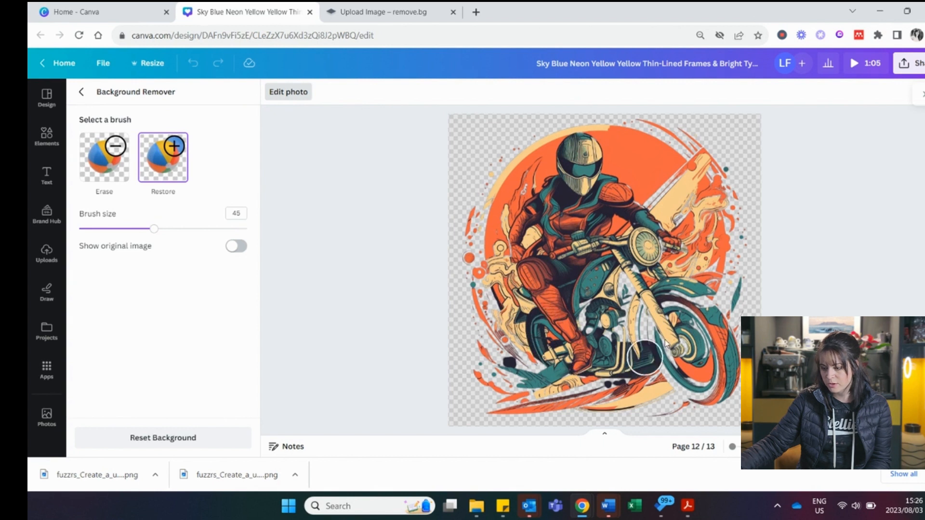
drag(646, 359, 581, 306)
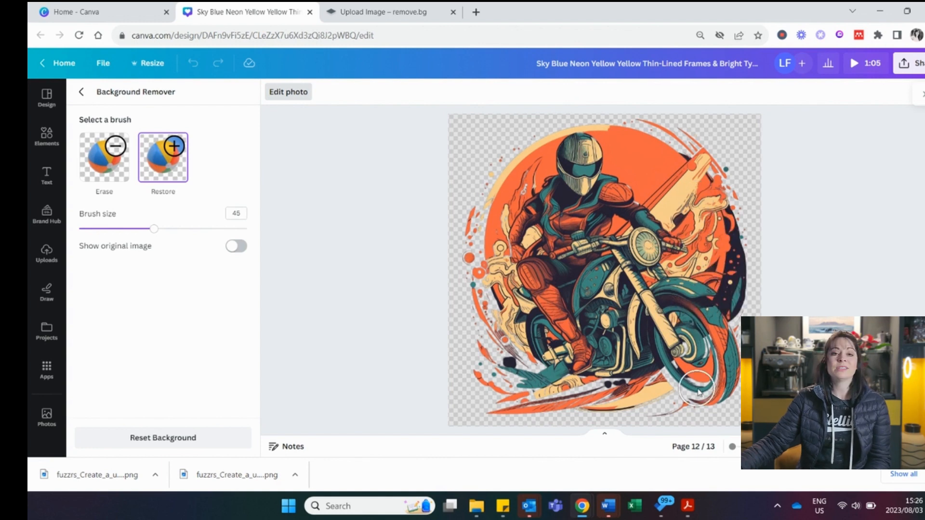
mouse_move(543, 345)
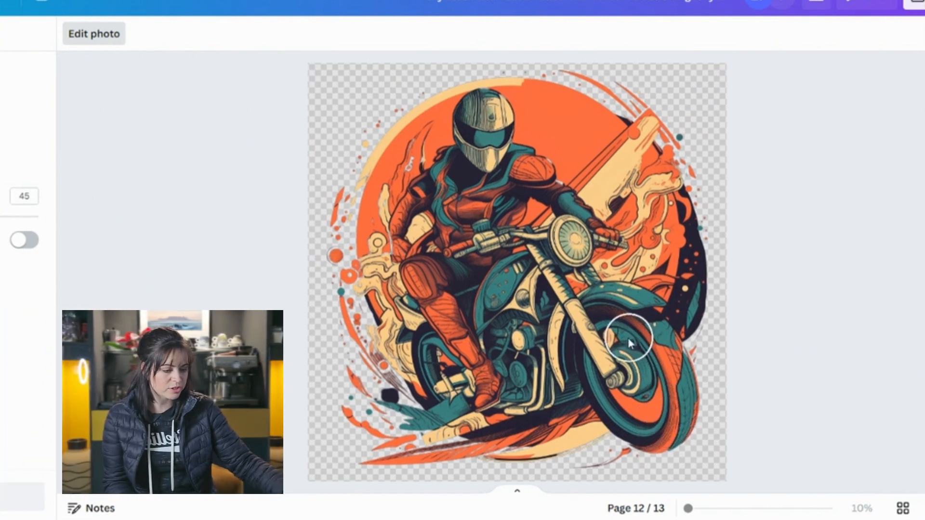
mouse_move(360, 250)
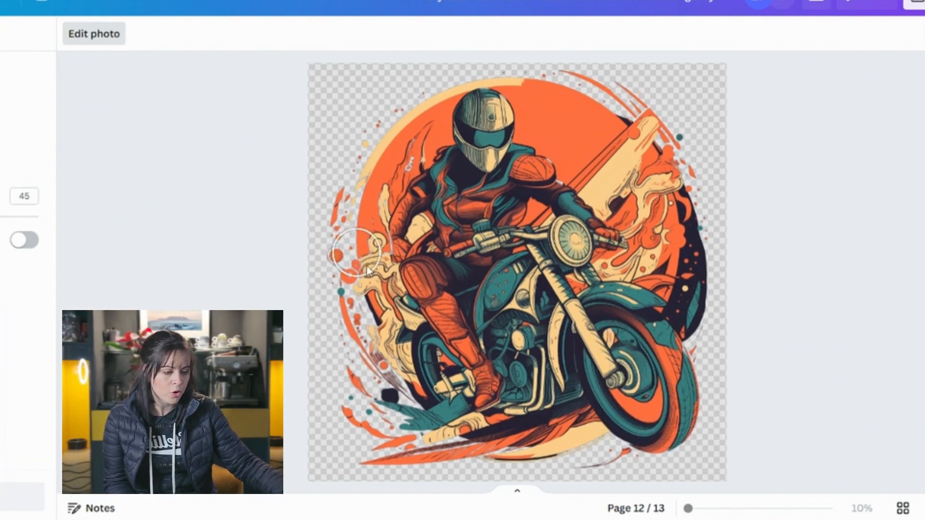
mouse_move(614, 414)
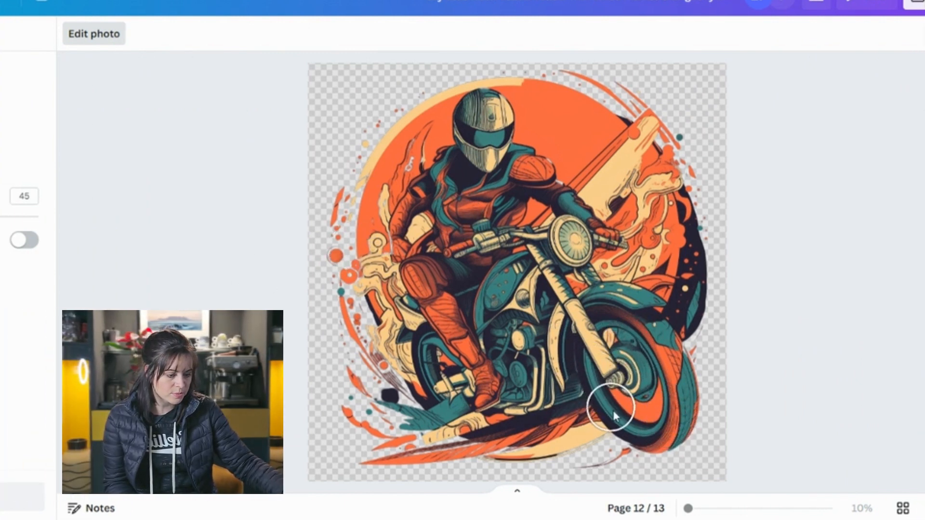
mouse_move(563, 239)
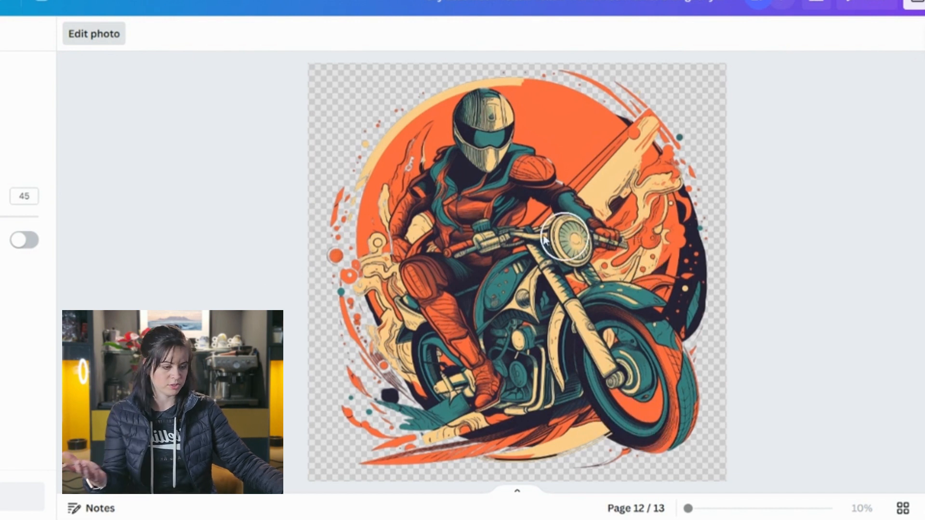
mouse_move(706, 274)
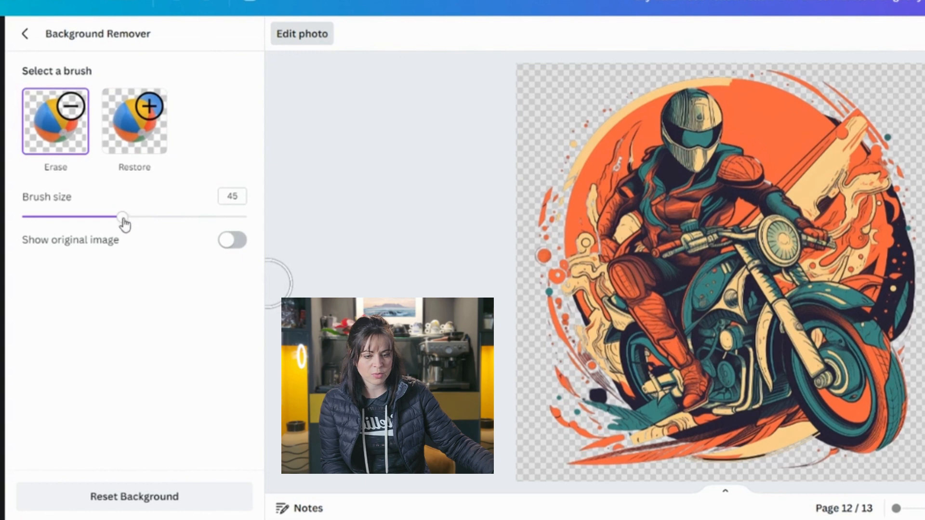
click(25, 33)
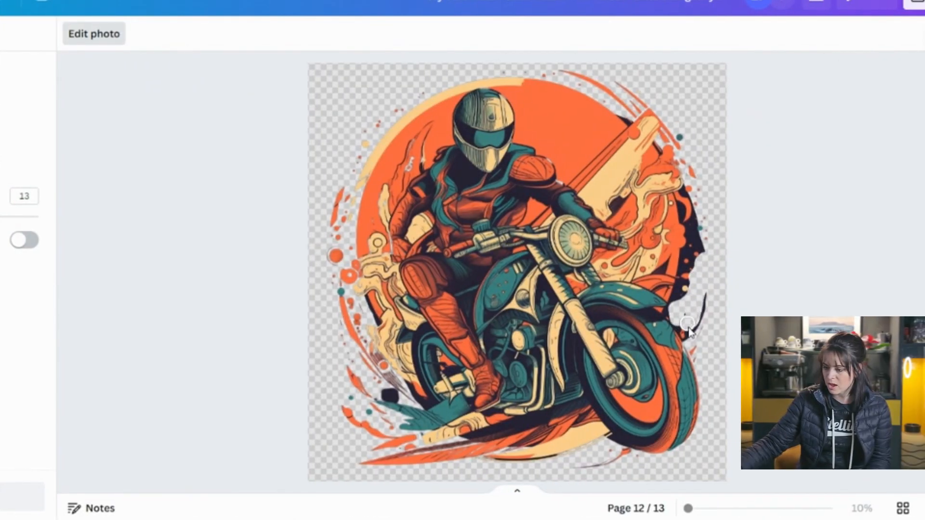
mouse_move(700, 300)
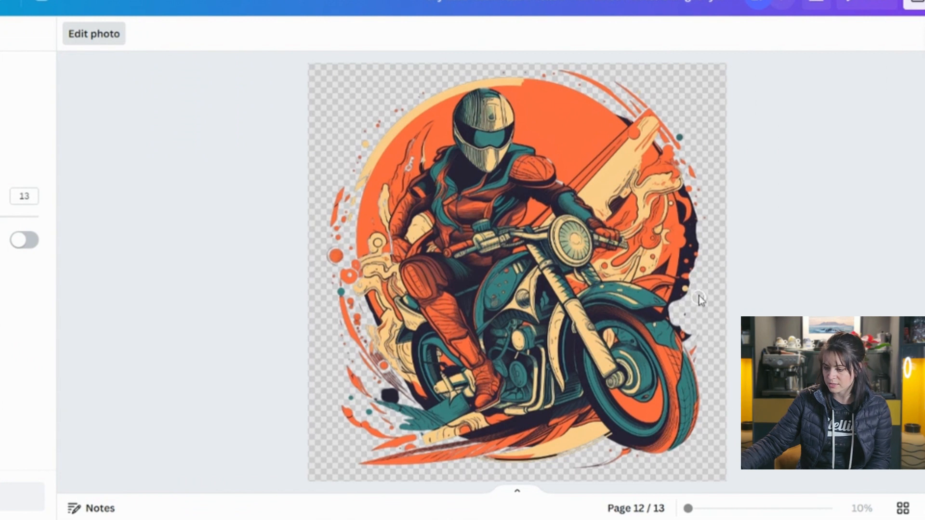
mouse_move(85, 236)
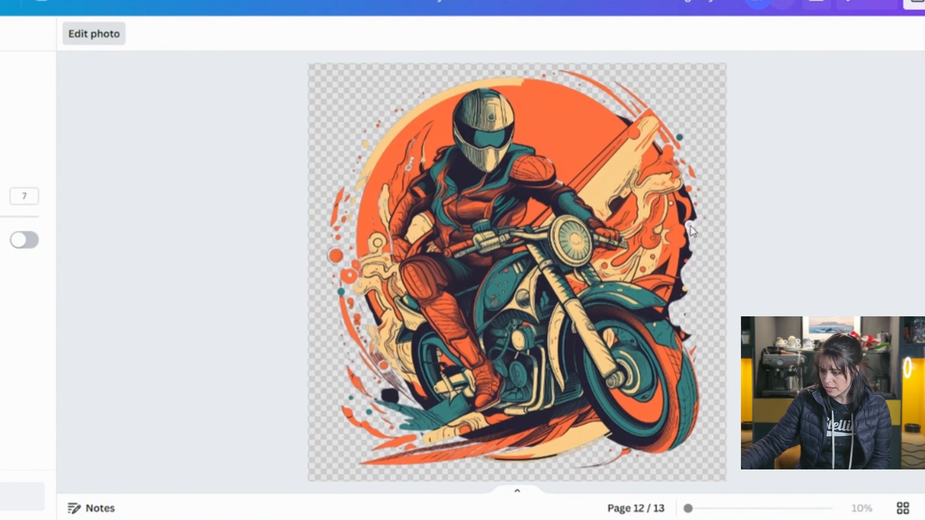
mouse_move(699, 200)
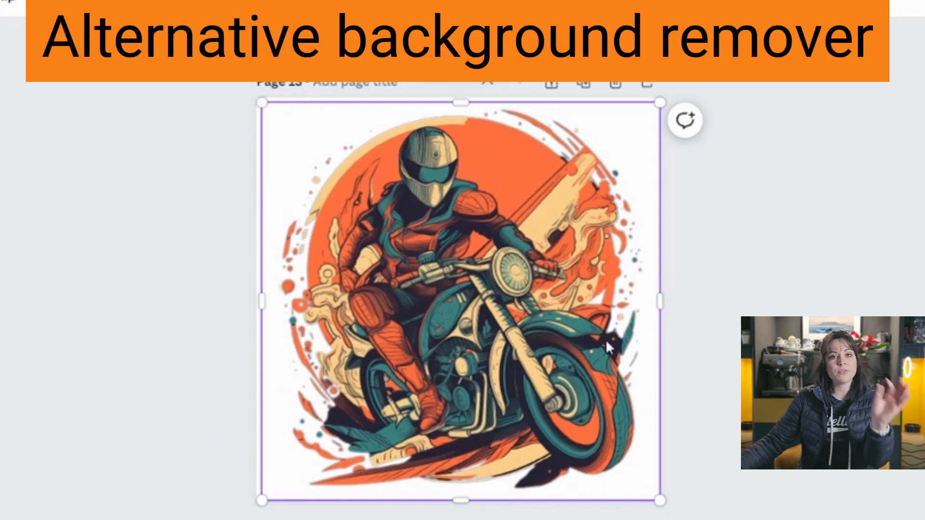
mouse_move(595, 371)
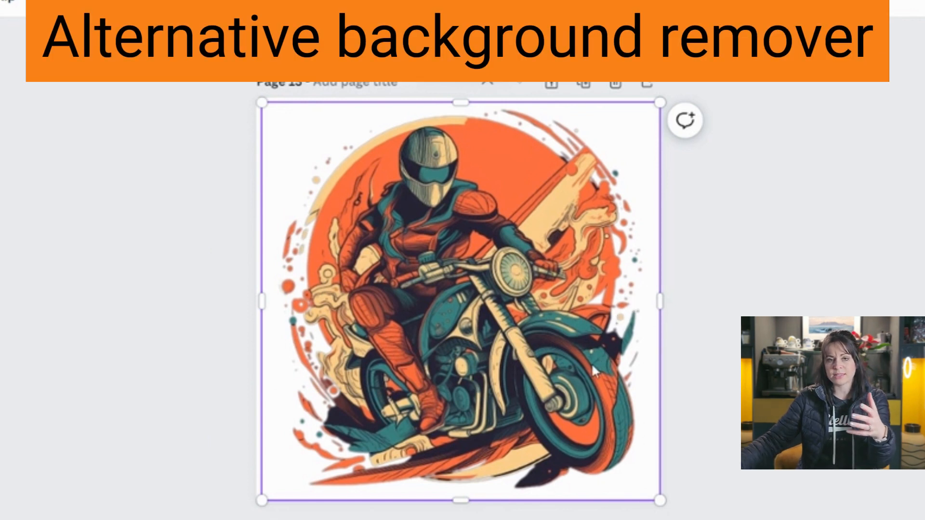